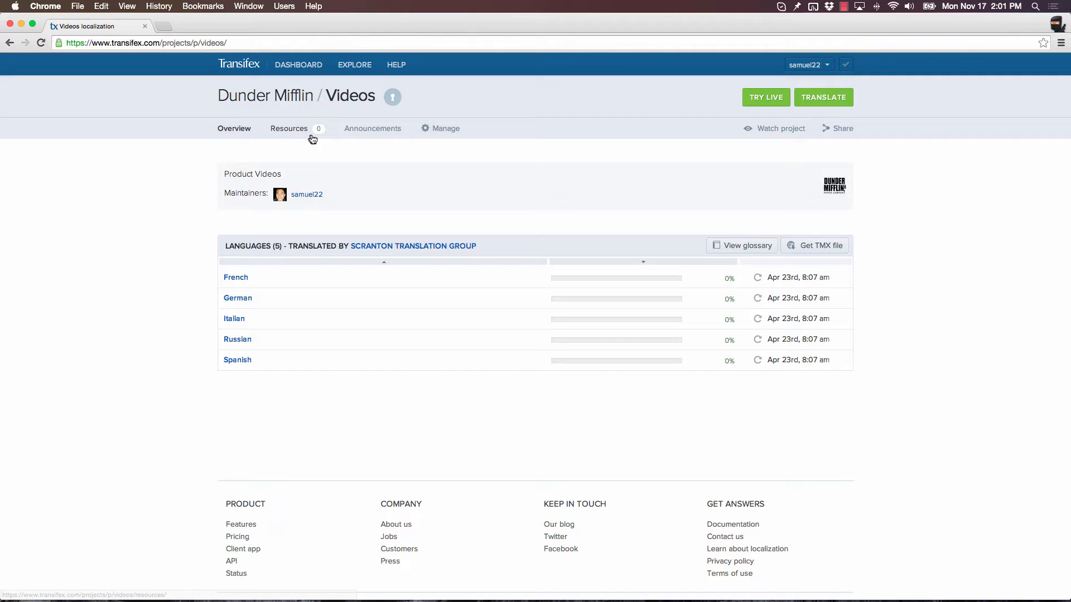
Step: Upload 'Transifex Live - Localization without Coding.srt' to the Videos project as a SubRip resource
click(288, 128)
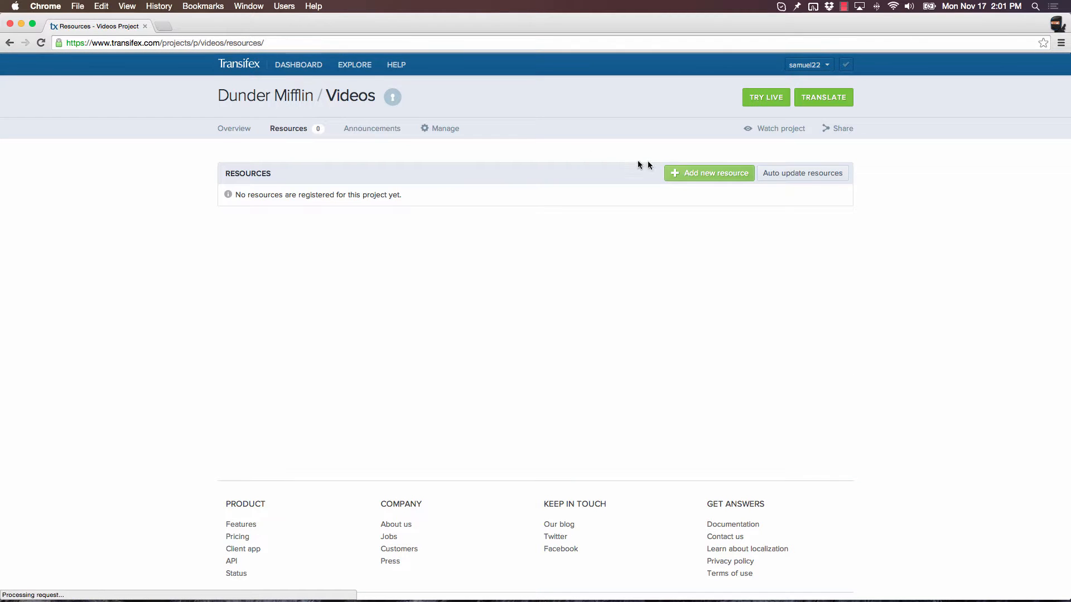
click(708, 172)
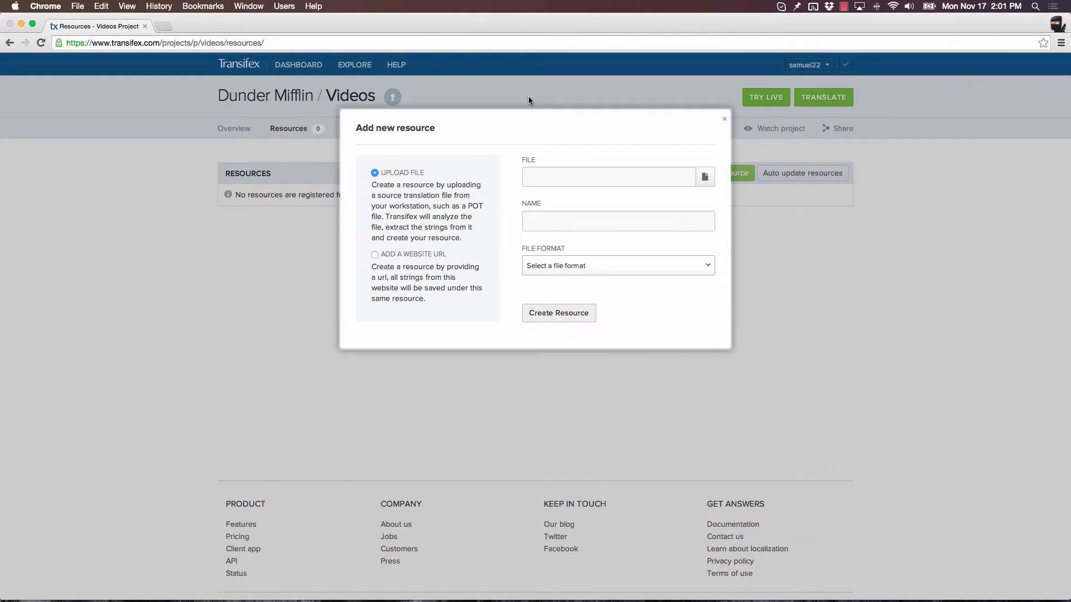
click(557, 312)
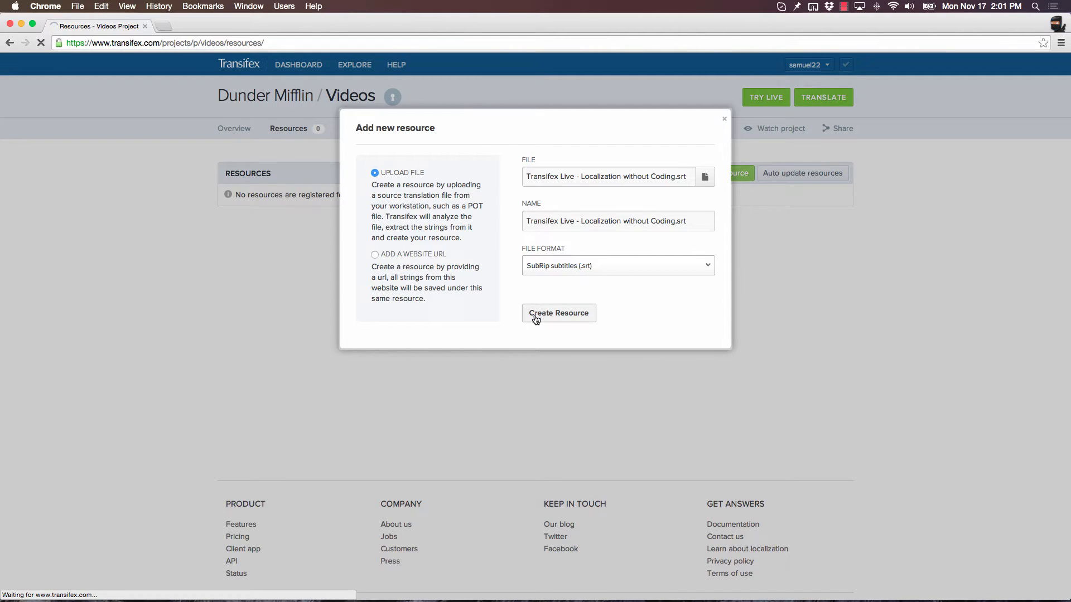
click(558, 313)
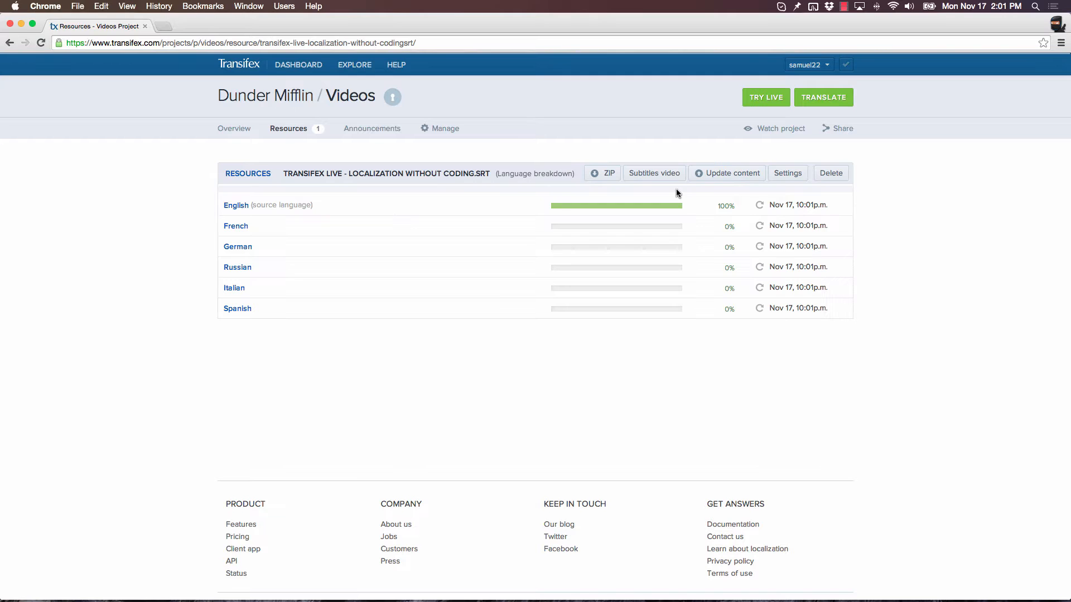
click(654, 173)
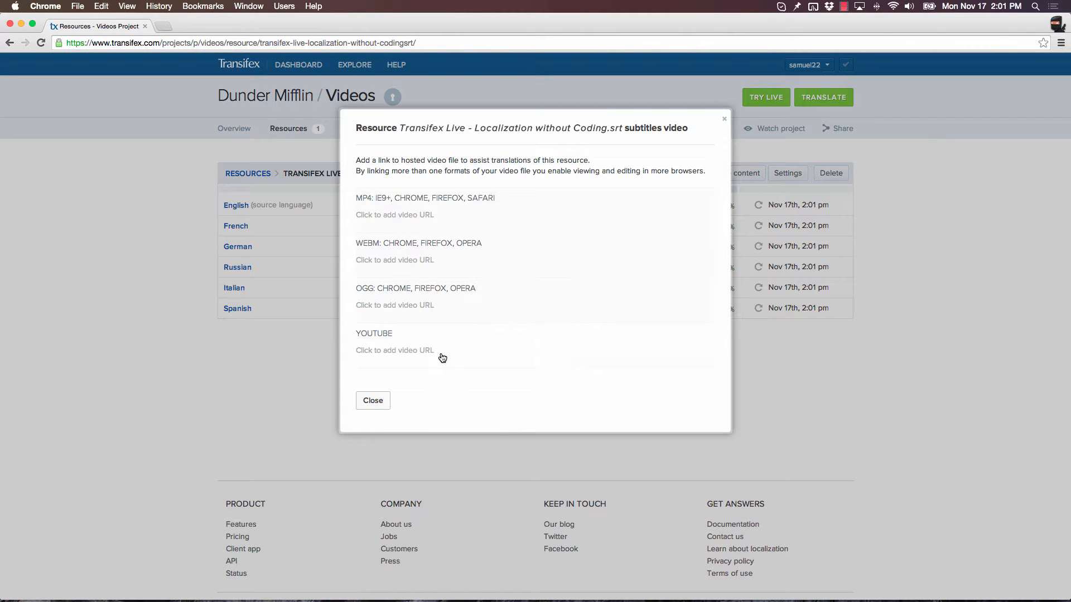
text(https://www.youtube.com/watch?v=3BayGYPlq8w)
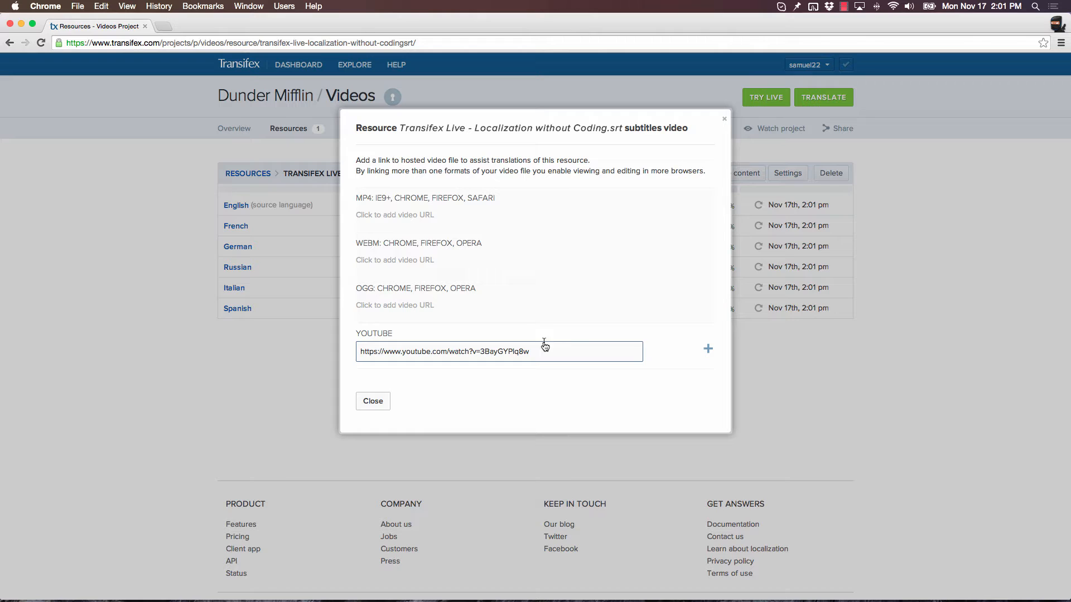
click(709, 349)
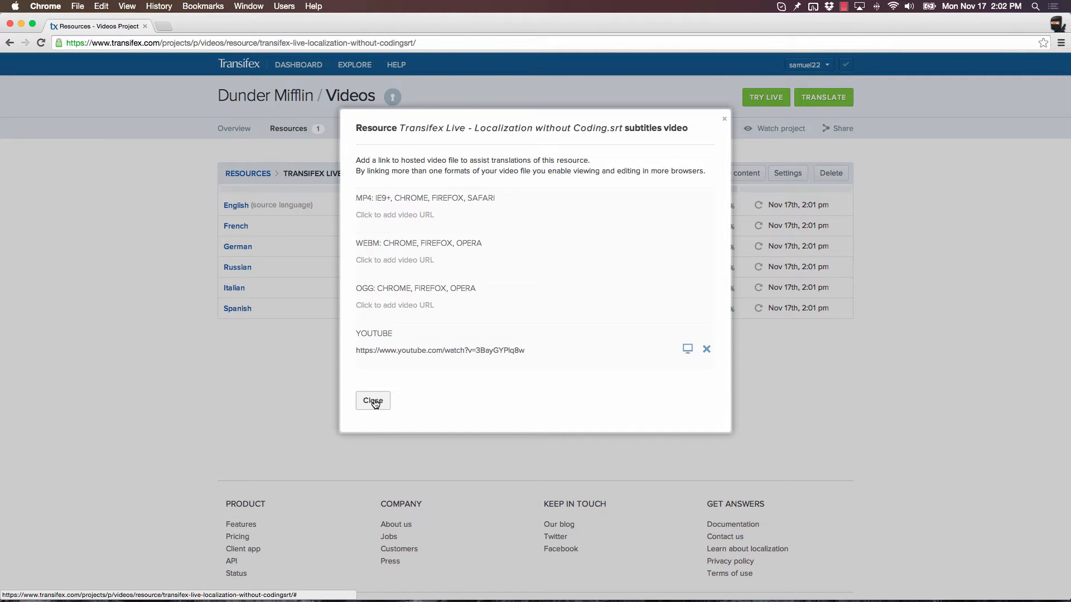
click(372, 401)
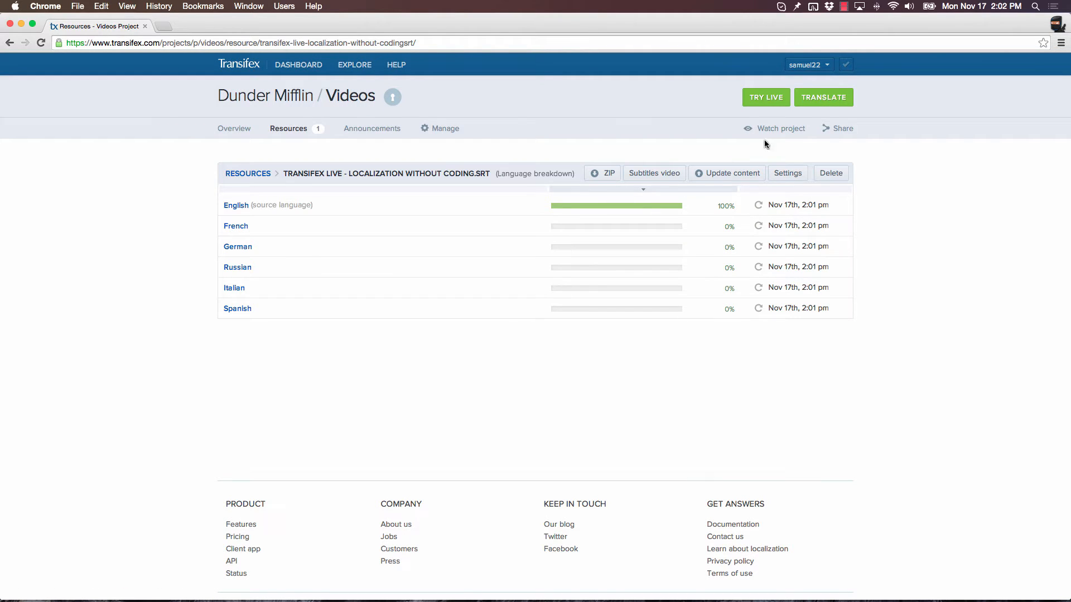
Step: Open 'Transifex Live - Localization without Coding.srt' in the Italian translation editor
click(823, 97)
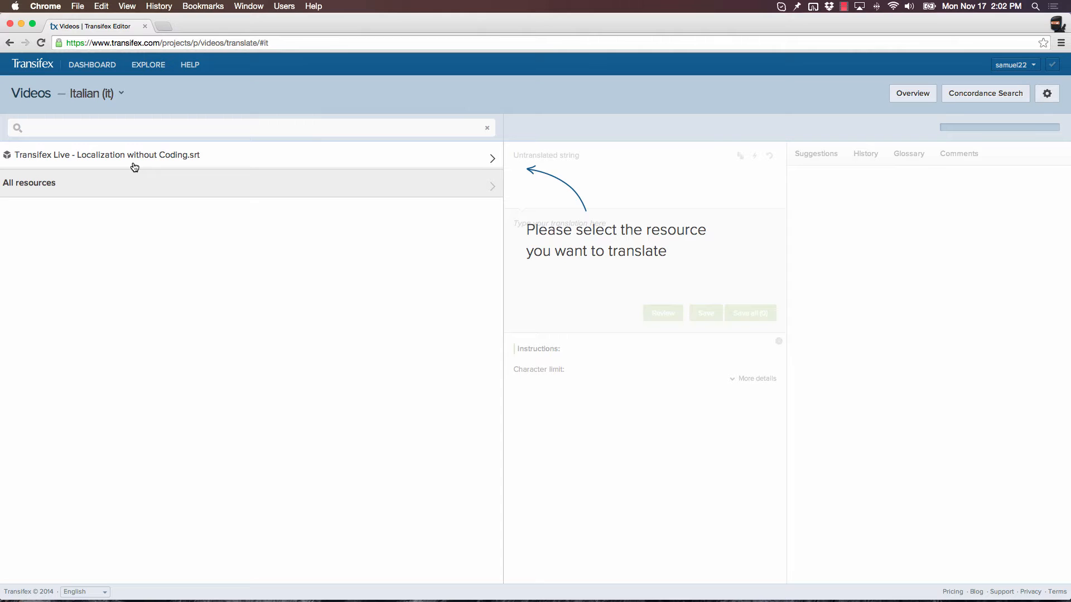
mouse_move(240, 158)
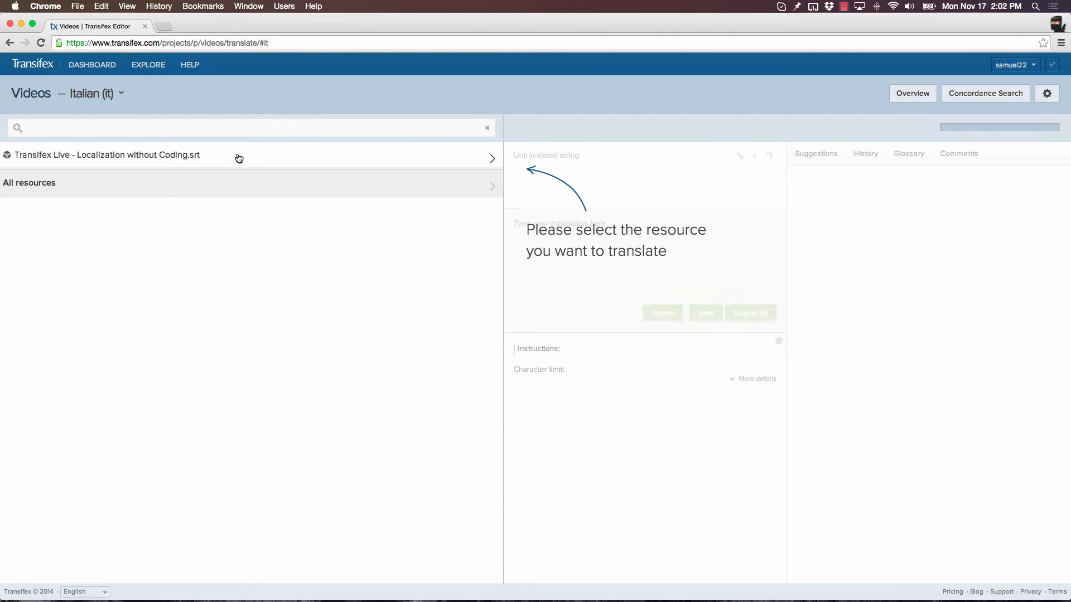
click(106, 155)
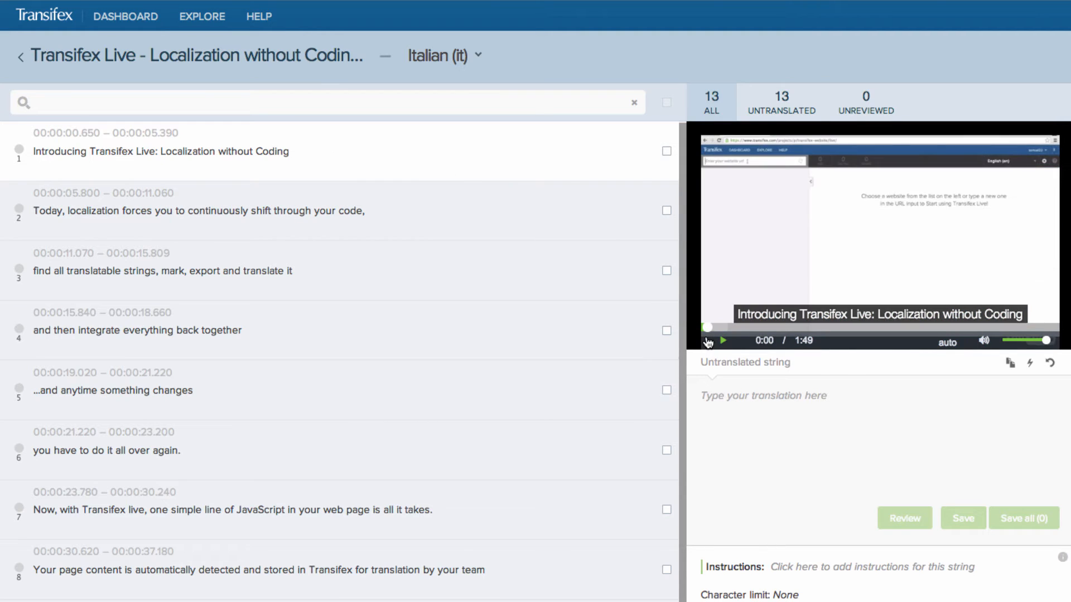
Step: Enter Italian translations for subtitle lines 2 and 8
click(721, 340)
text(Ad oggi, per localizzare sei obbligato a modificare continuamente il tuo codice,)
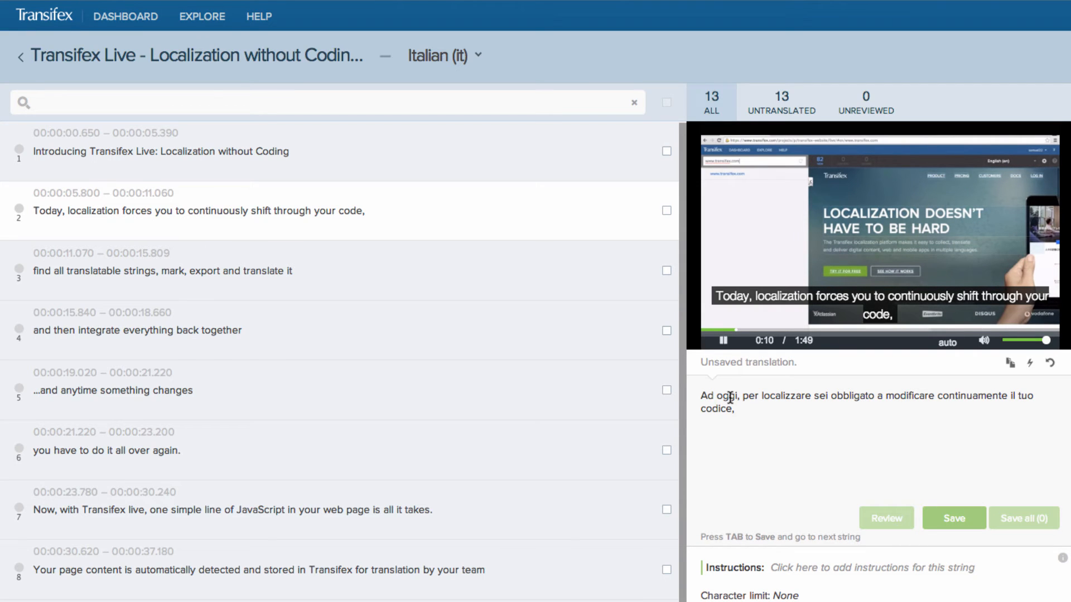
click(722, 341)
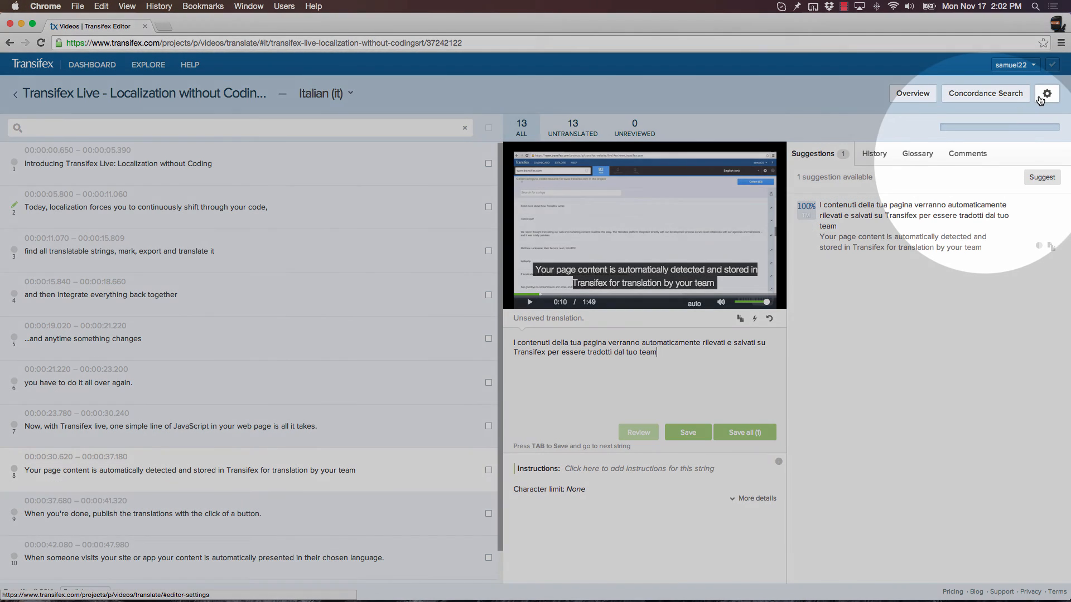
Step: Save subtitle 8's Italian translation and open subtitle 9
click(1046, 93)
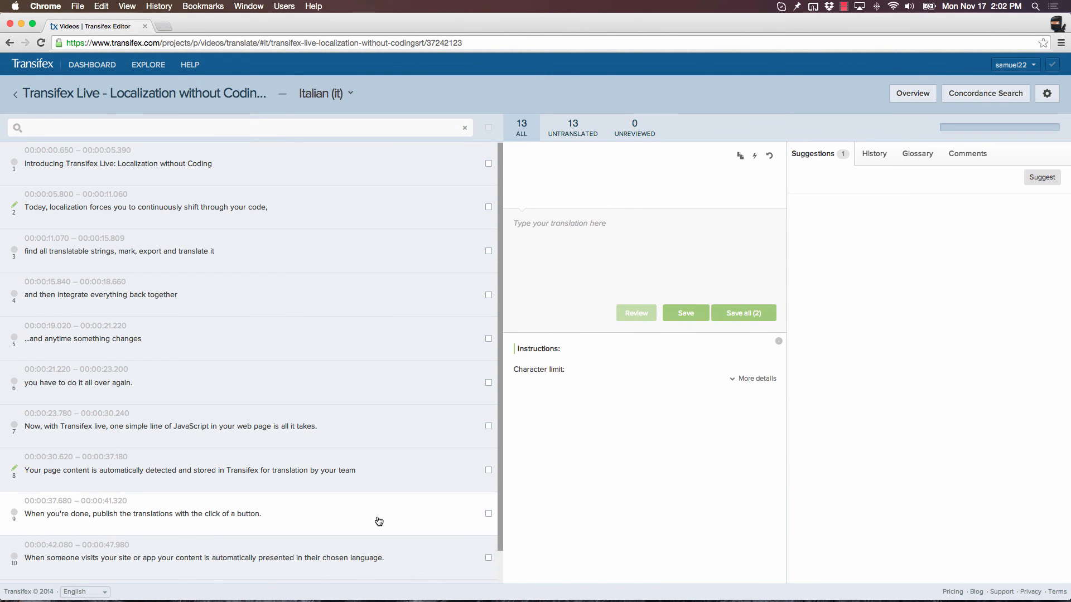
click(143, 513)
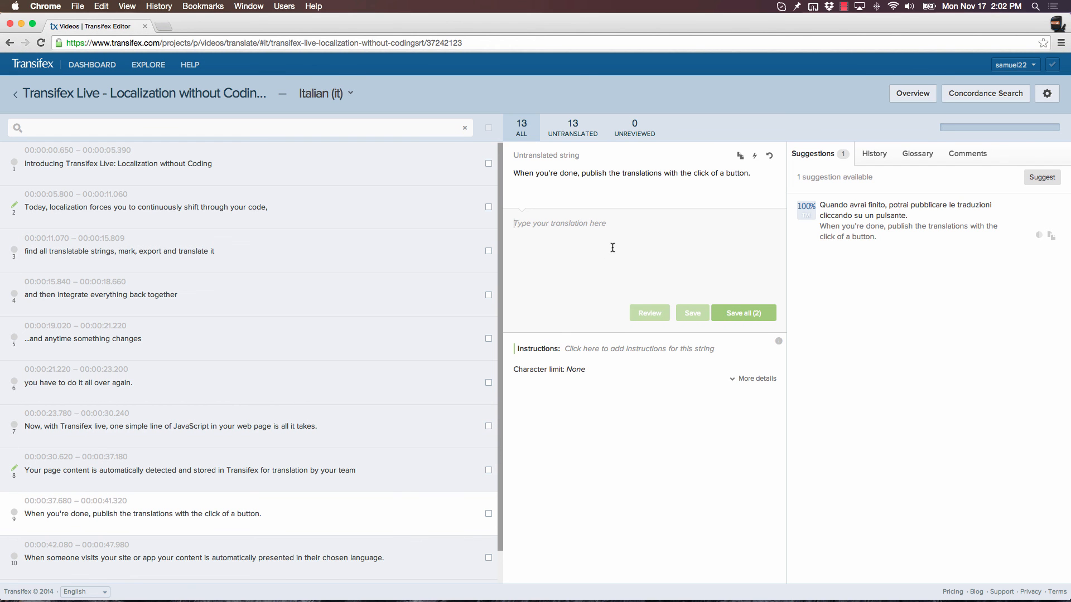